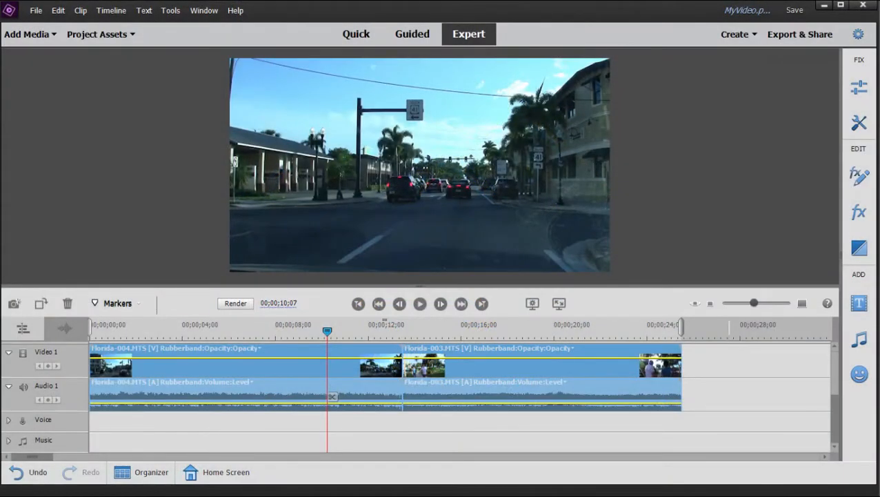
mouse_move(572, 237)
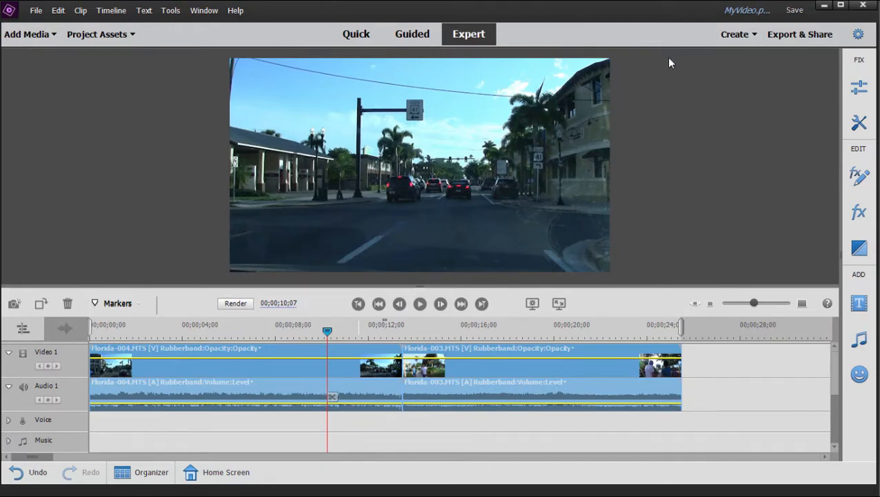
mouse_move(836, 210)
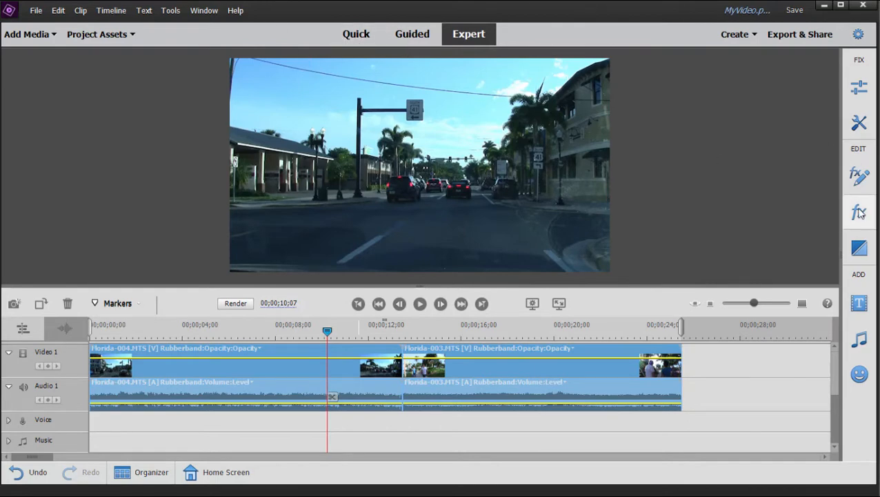
Browse the video effects collection and bring up the effect category list
click(859, 212)
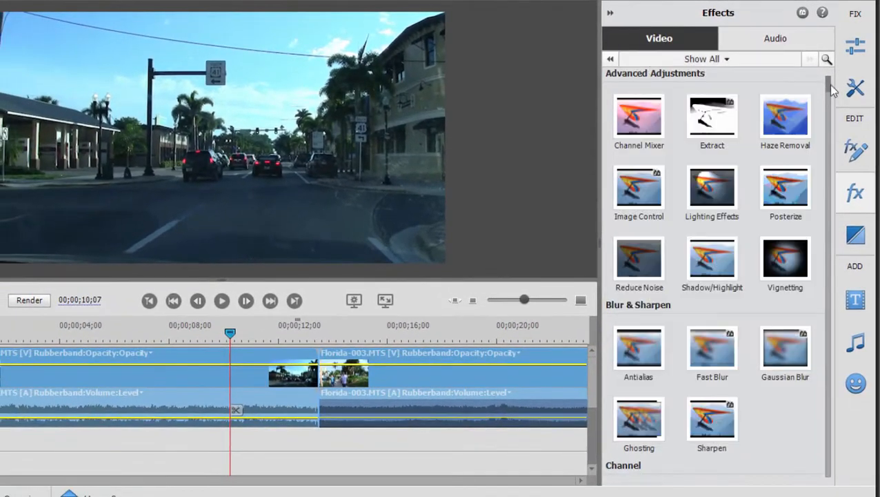
scroll(down, 3)
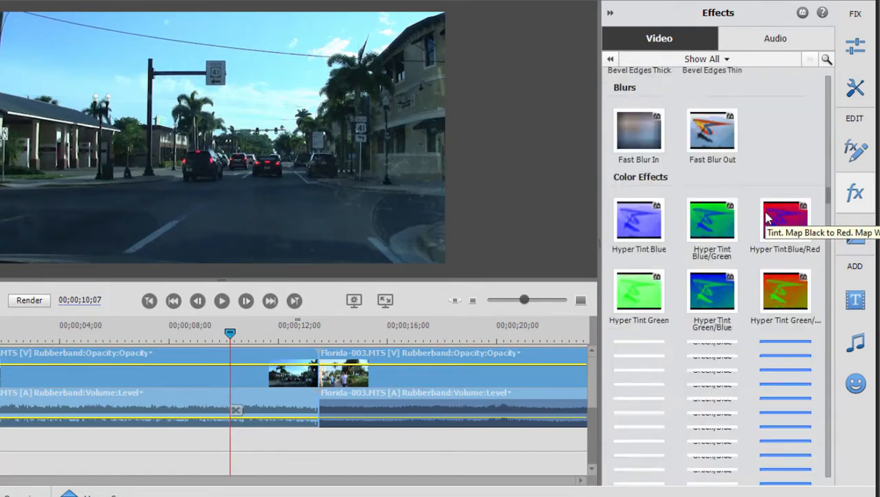
scroll(down, 3)
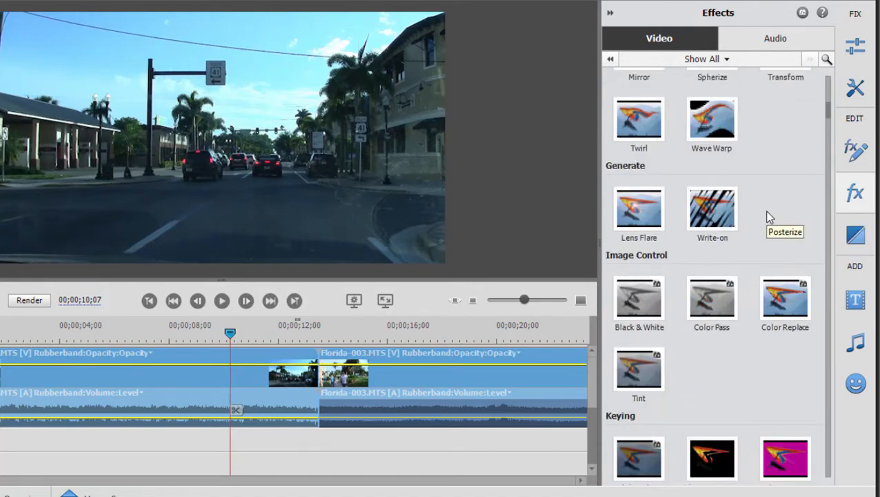
scroll(down, 3)
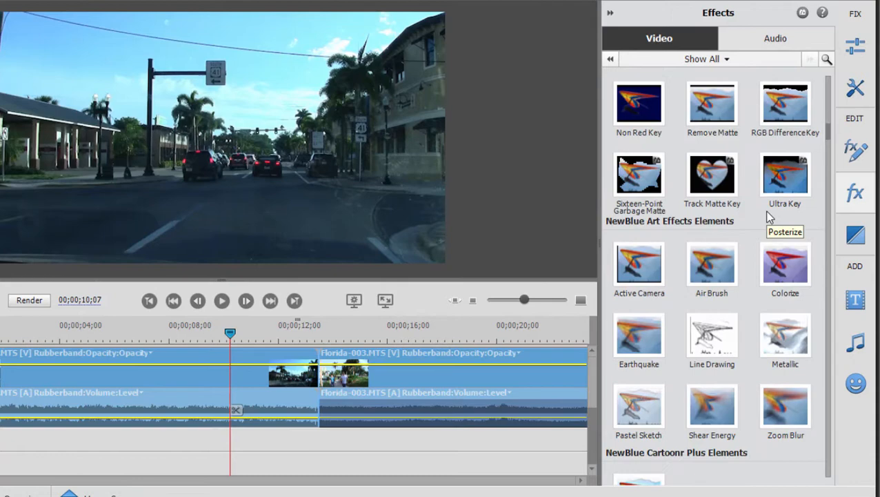
scroll(down, 3)
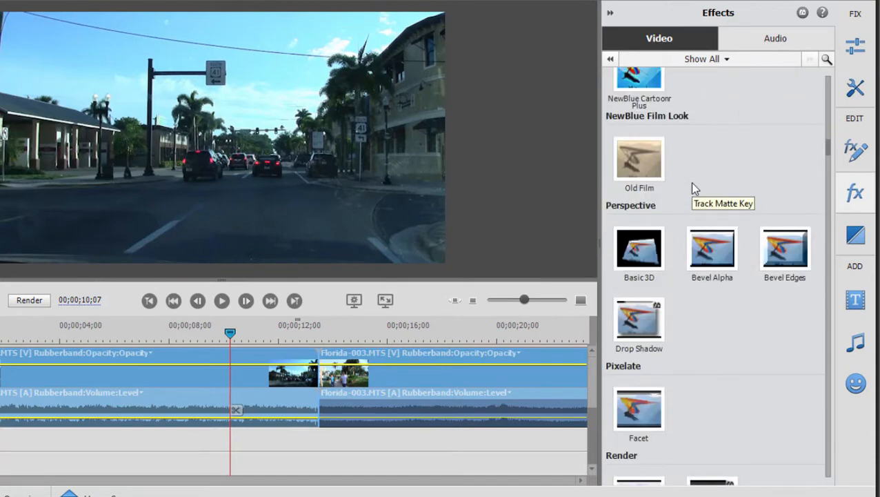
scroll(down, 3)
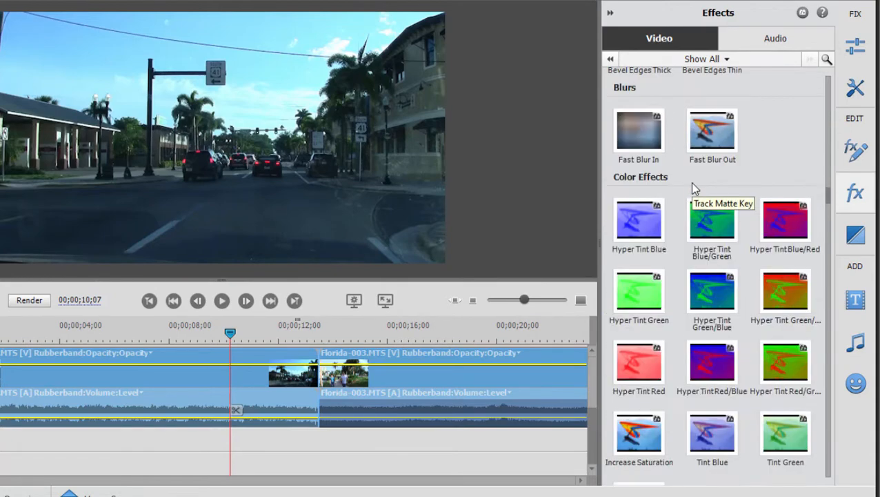
click(701, 58)
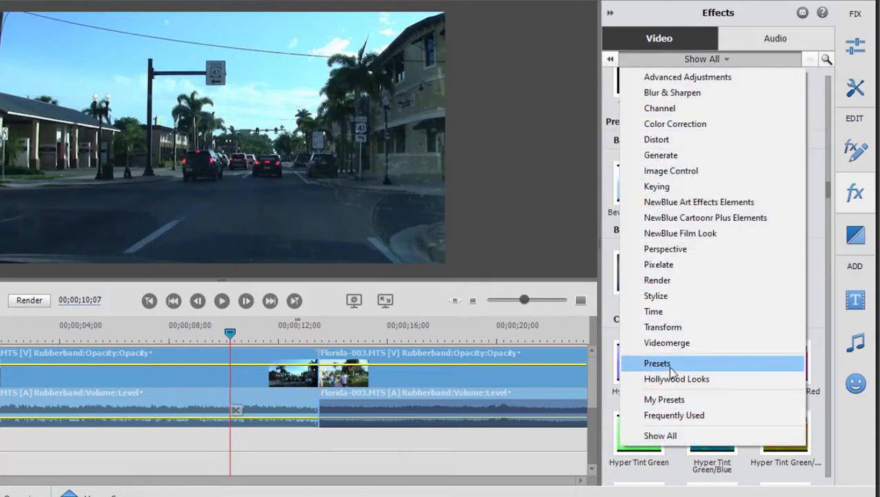
Filter effects to Presets and apply Bevel Edges Thick to the timeline clips
click(657, 363)
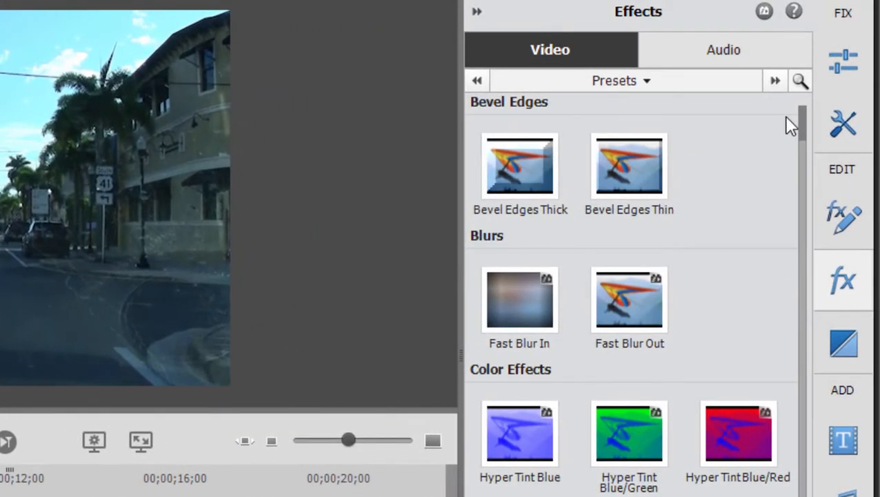
click(519, 166)
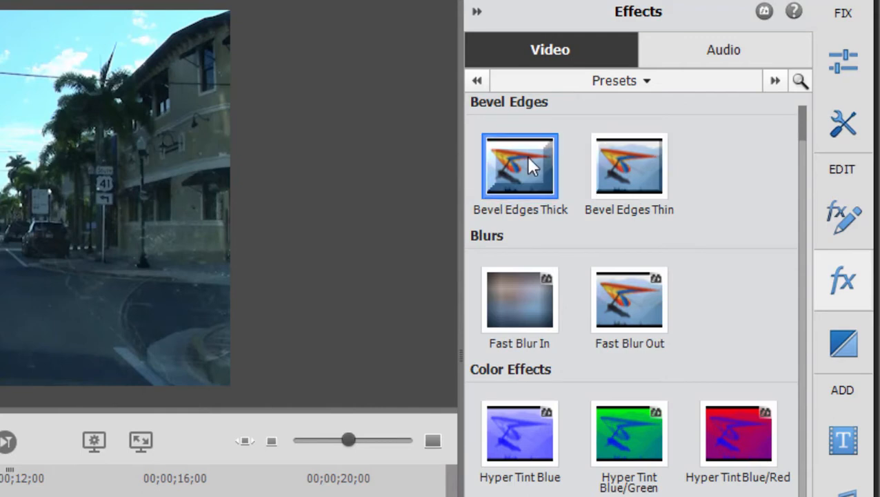
mouse_move(530, 176)
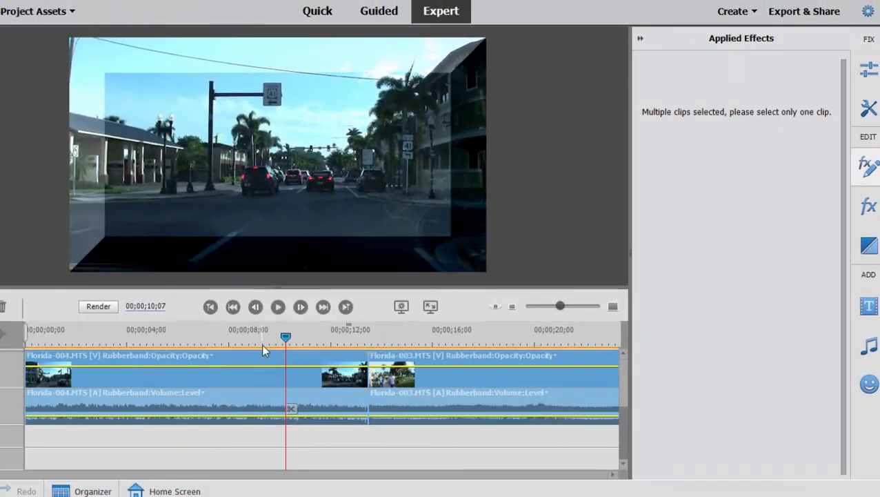
mouse_move(527, 75)
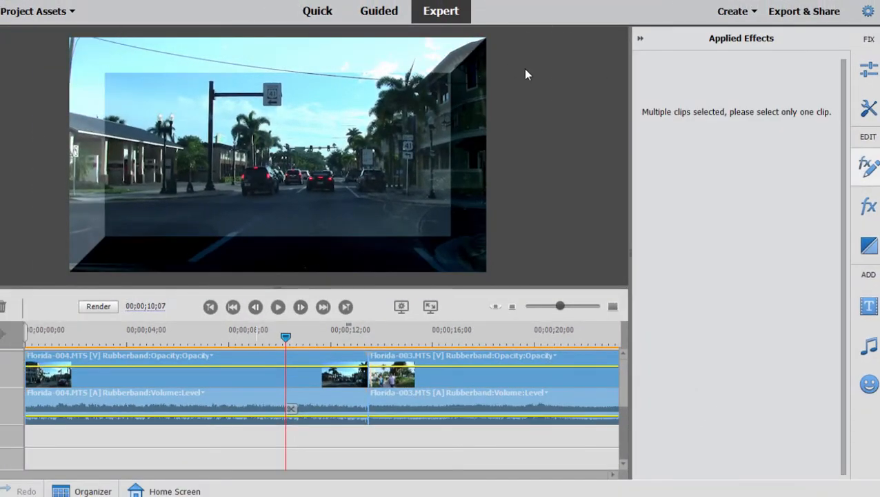
mouse_move(563, 389)
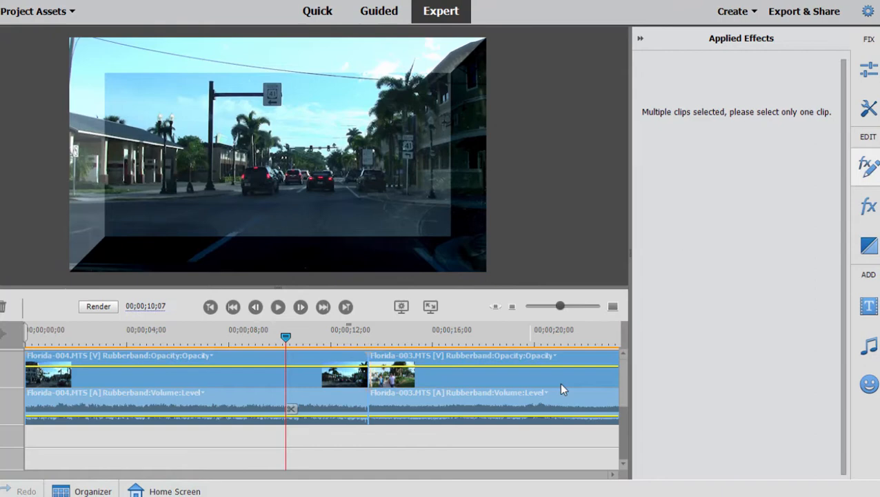
mouse_move(488, 384)
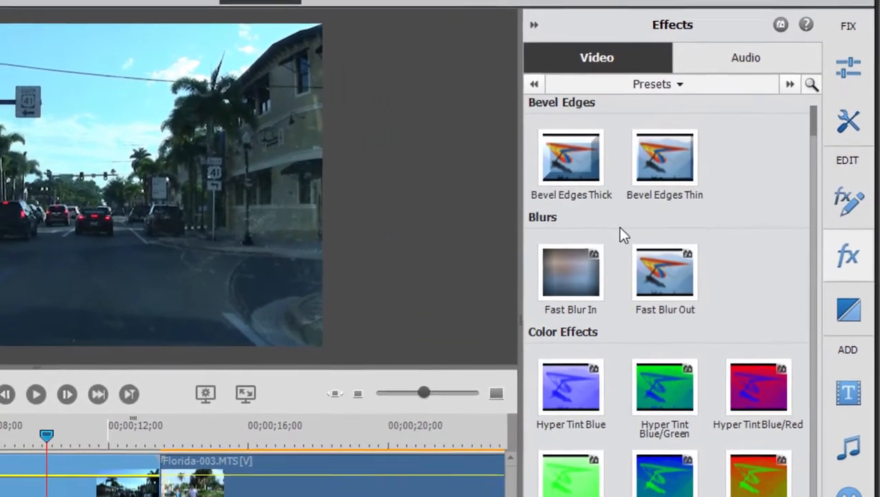
Scroll the Presets list past Drop Shadow toward the Fast Blur presets
scroll(down, 3)
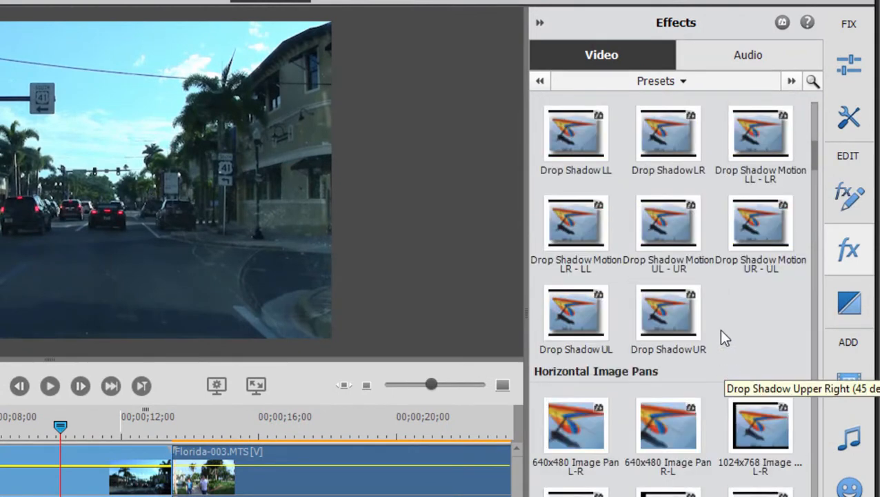
scroll(down, 3)
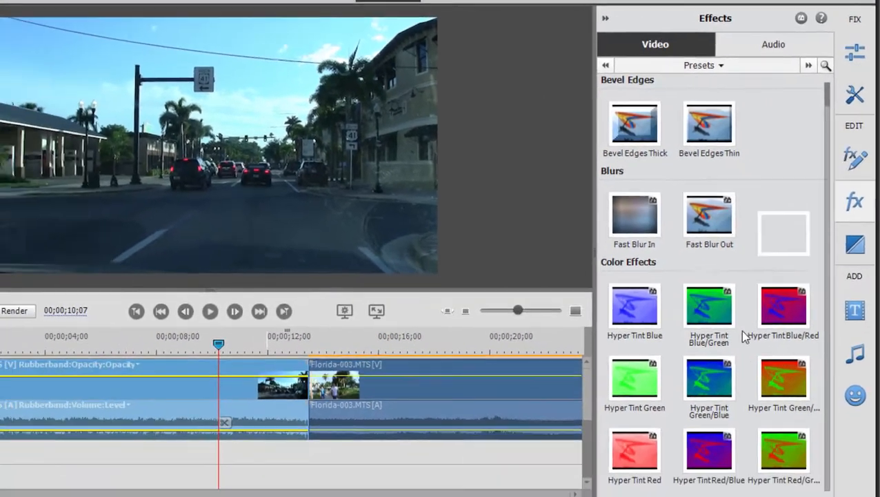
mouse_move(648, 218)
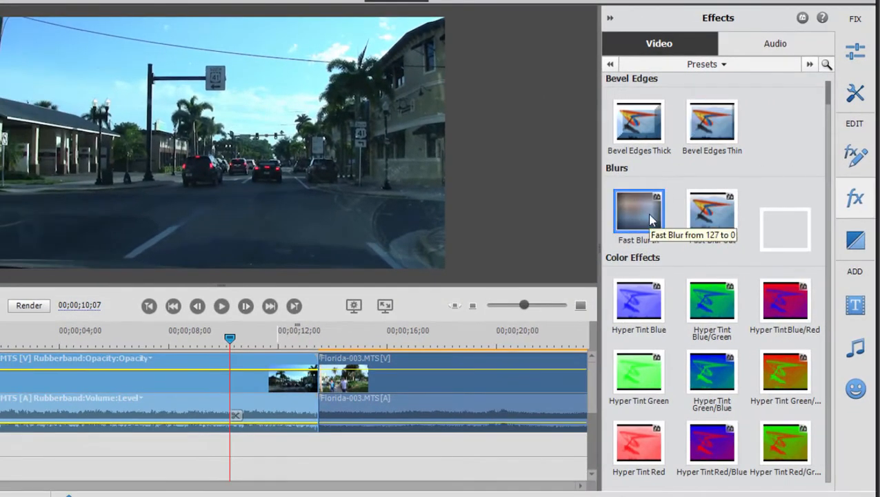
mouse_move(712, 214)
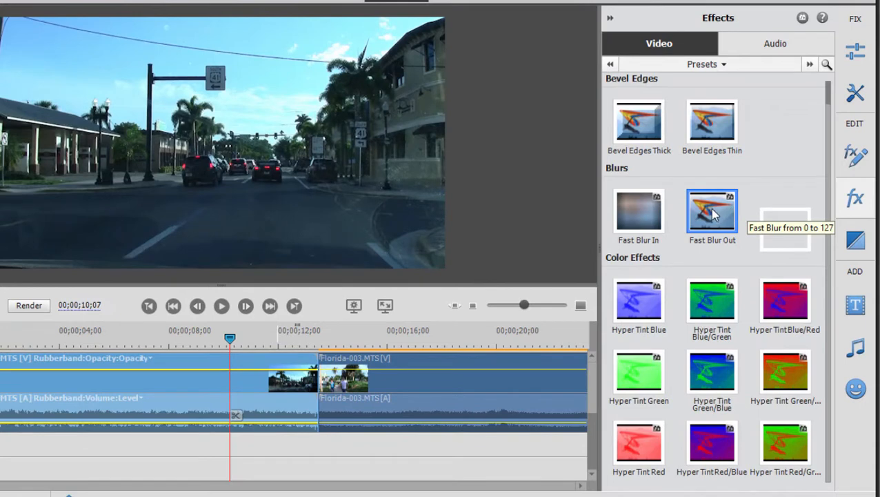
mouse_move(781, 195)
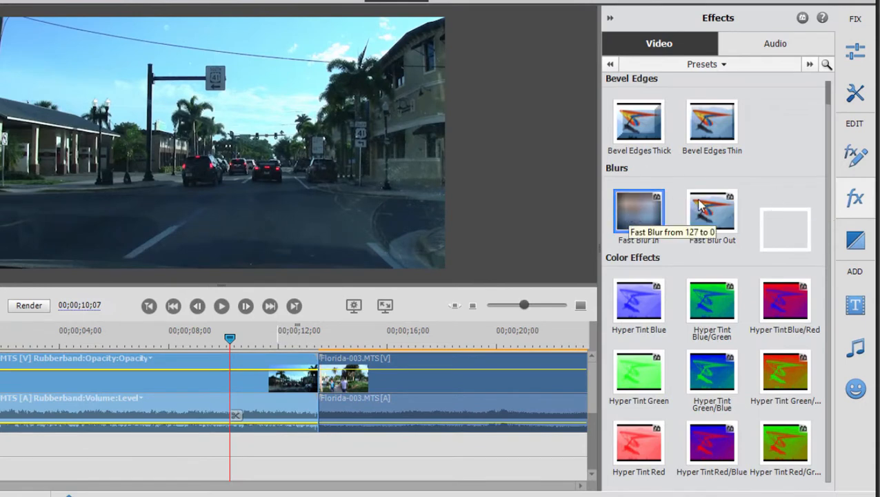
mouse_move(712, 212)
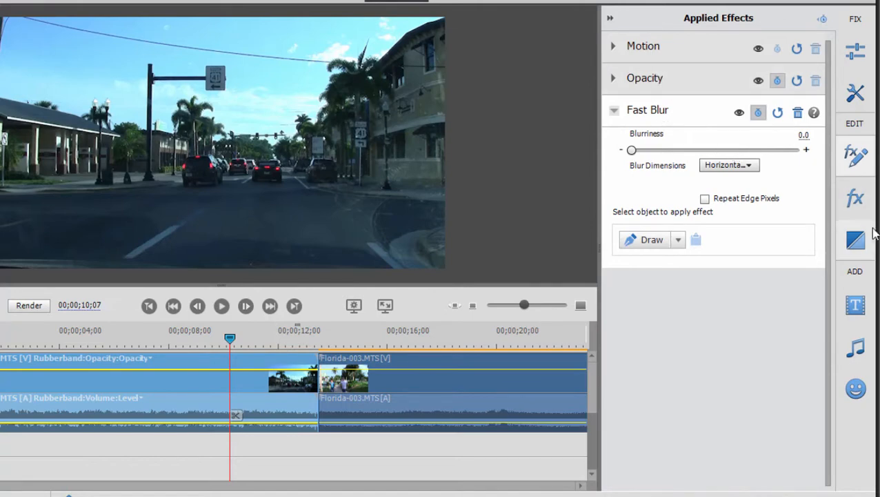
Return to the Presets list and apply Fast Blur In to the clip
click(855, 198)
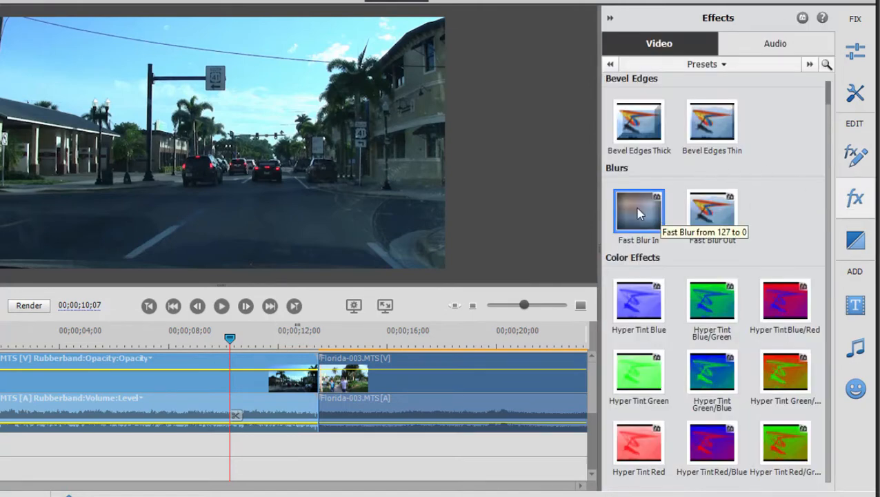
double_click(637, 210)
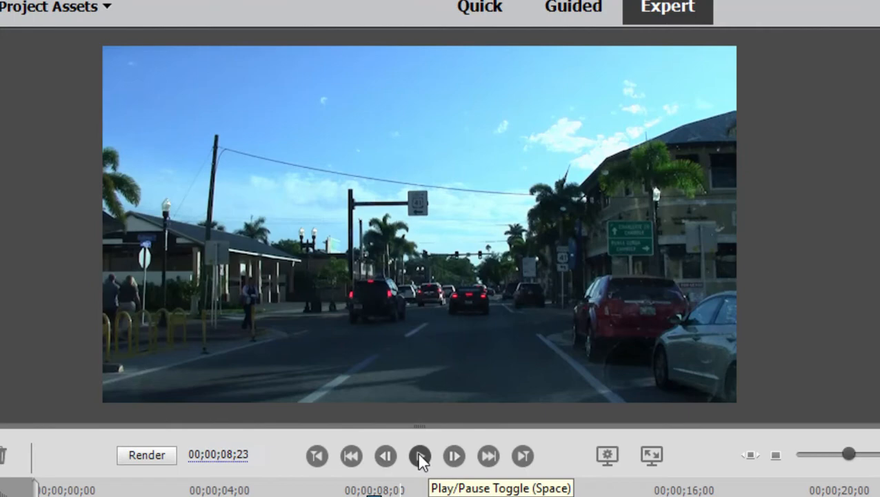
Play the movie to preview the bevelled park clip, then pause
click(417, 456)
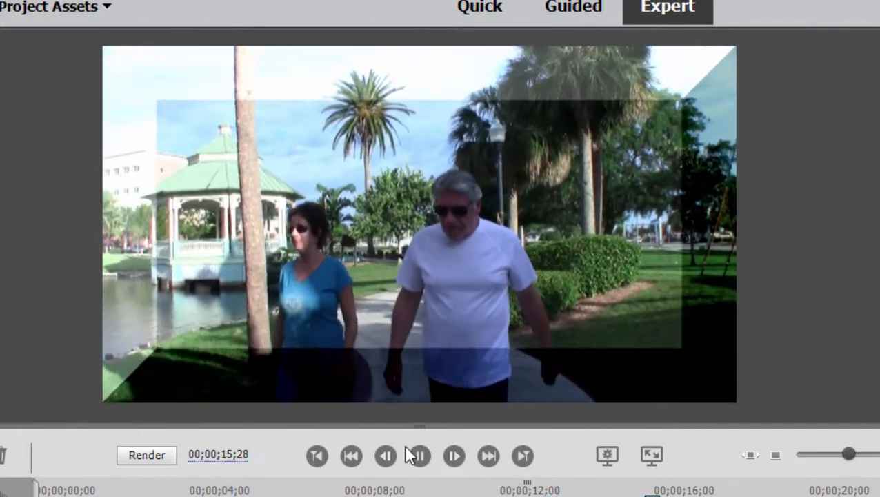
click(845, 279)
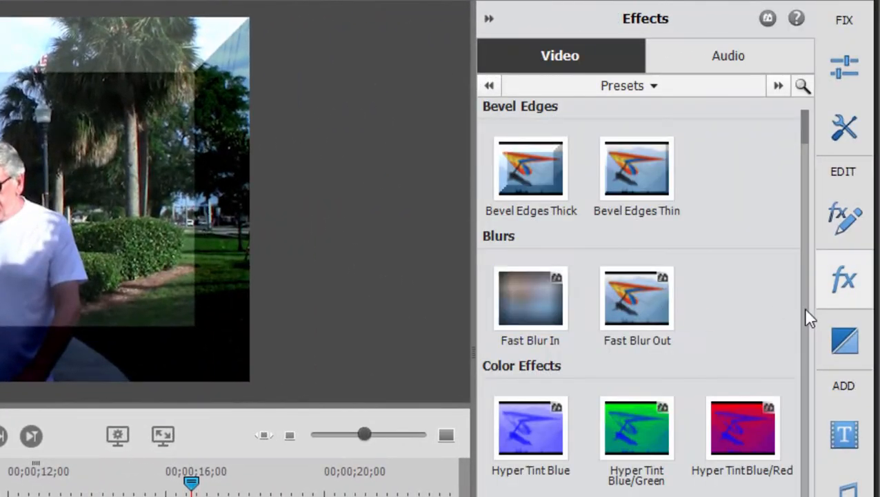
mouse_move(780, 275)
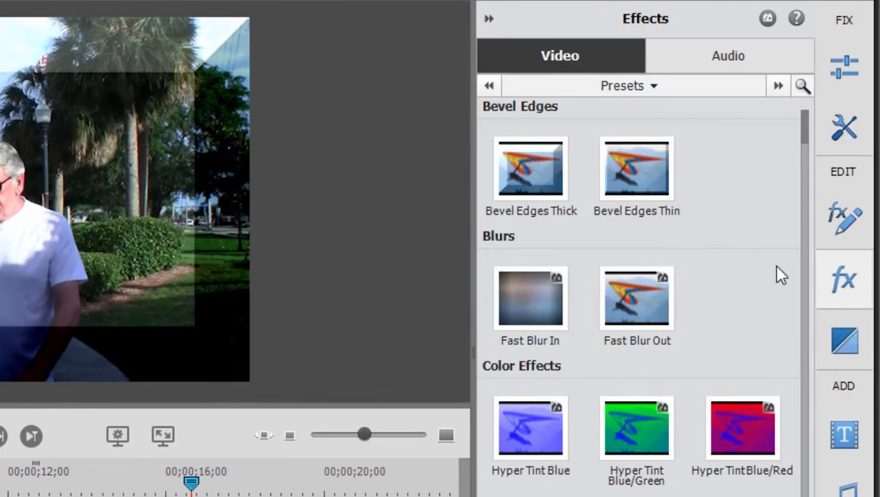
scroll(down, 3)
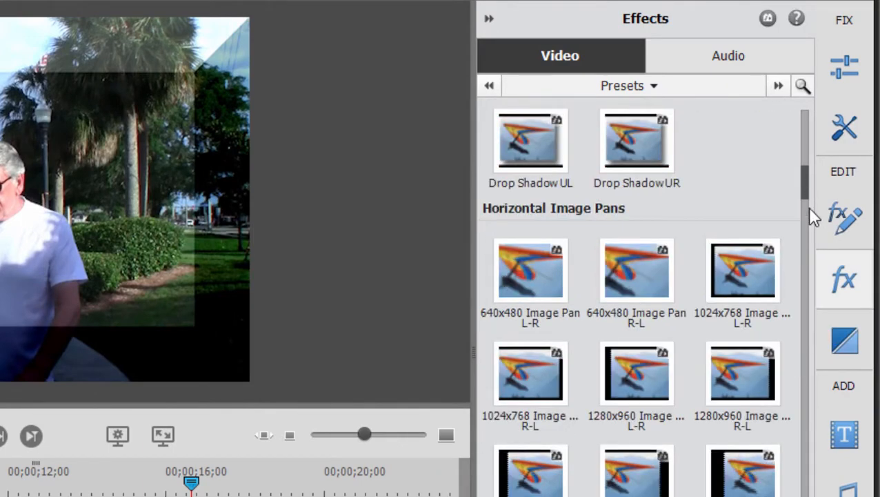
scroll(down, 3)
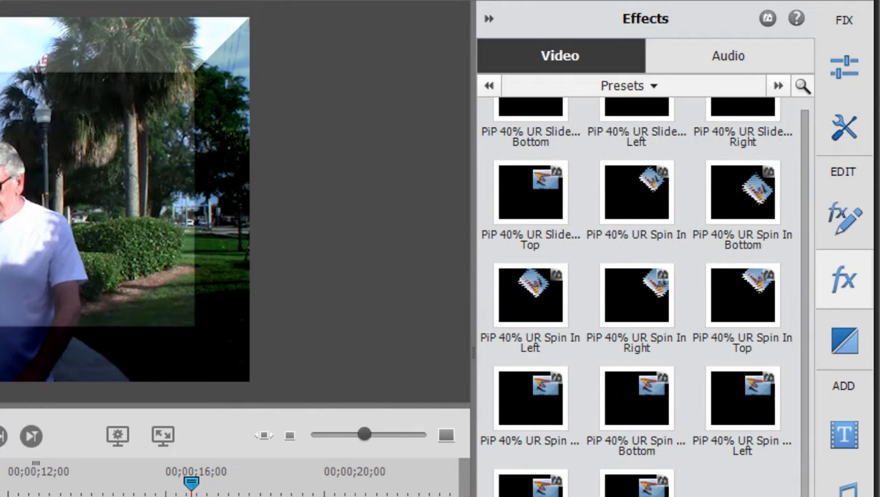
scroll(down, 3)
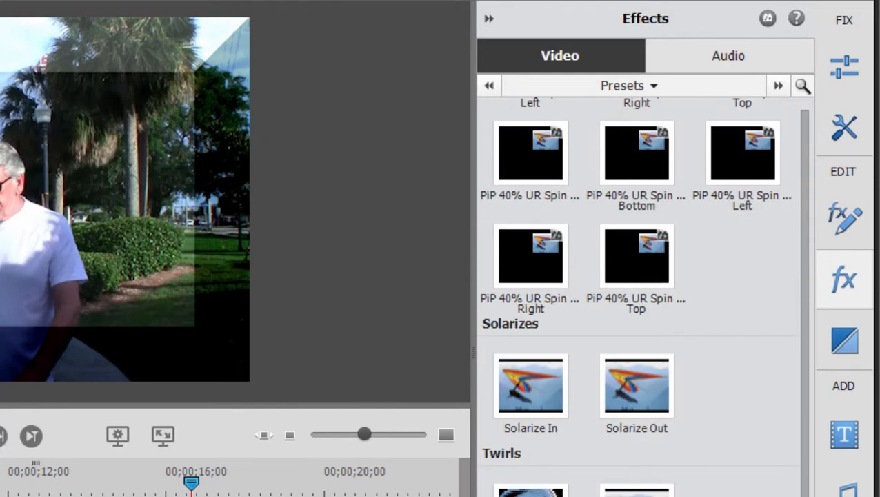
scroll(down, 3)
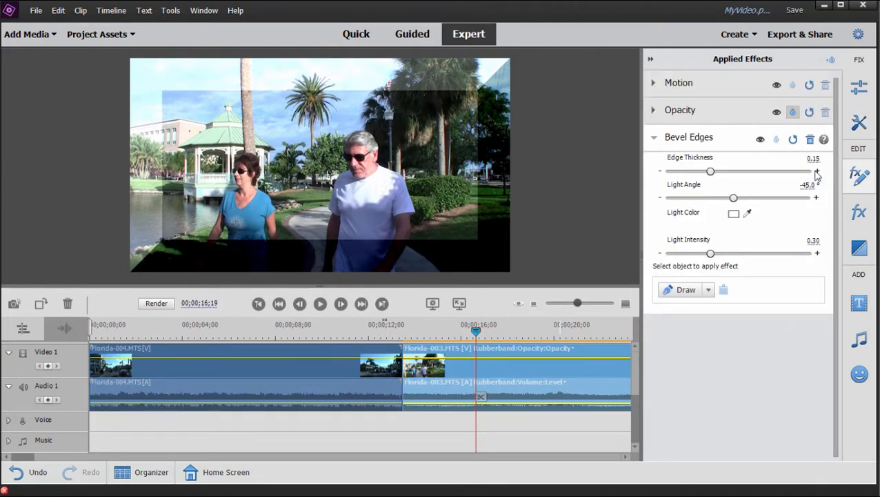
Show the clip's Bevel Edges settings with edge thickness 0.15
click(861, 212)
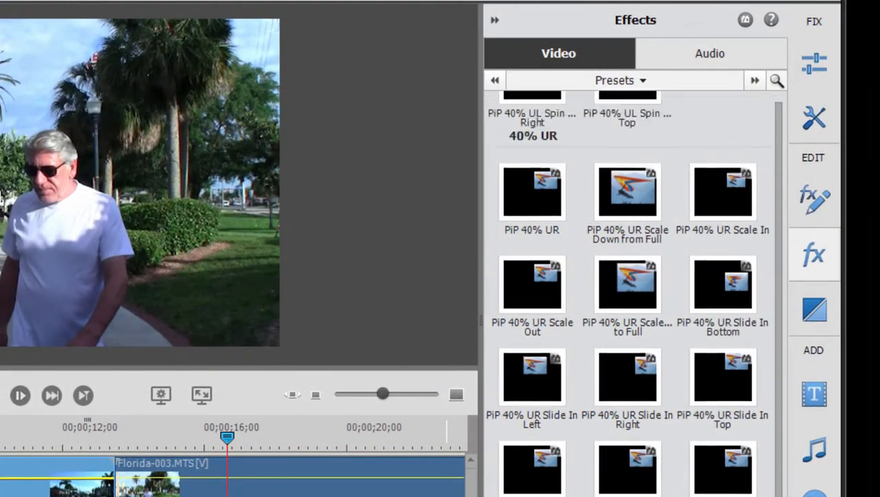
Scroll the Presets list down to the PiP 40% presets
scroll(down, 3)
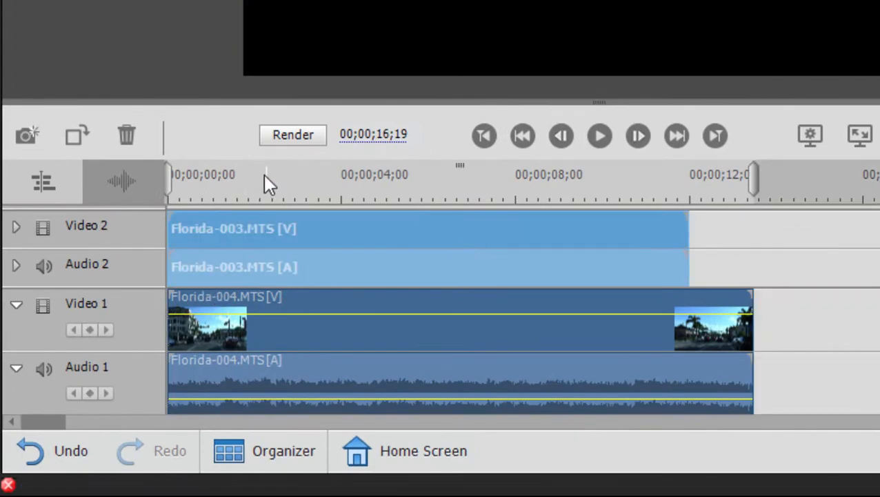
Apply the PiP 40% LL Spin Out Top preset to the Florida-003 clip from the start
click(261, 186)
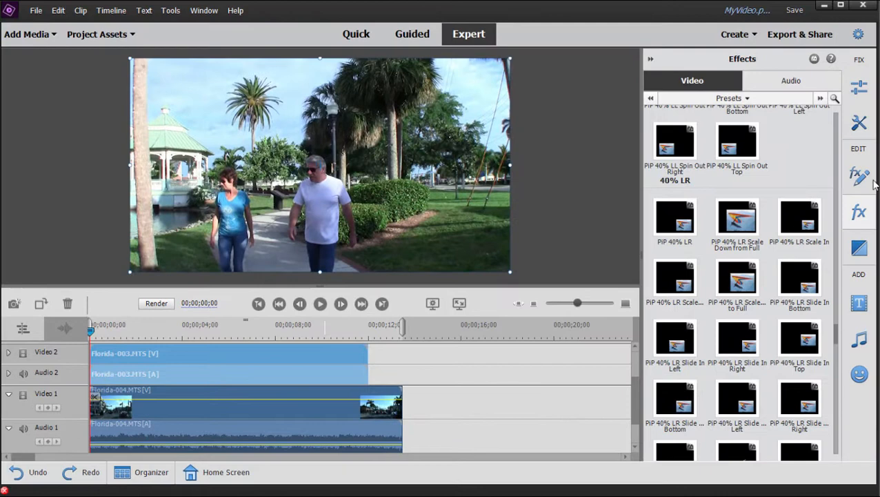
mouse_move(837, 350)
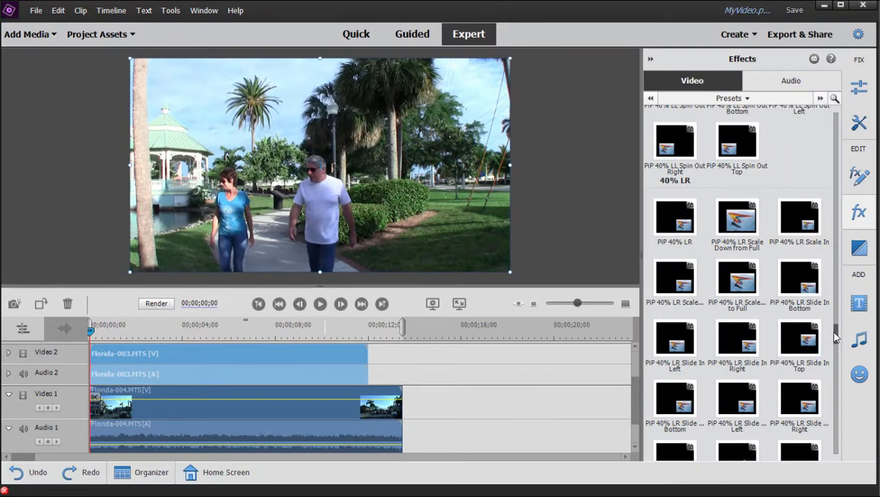
click(802, 288)
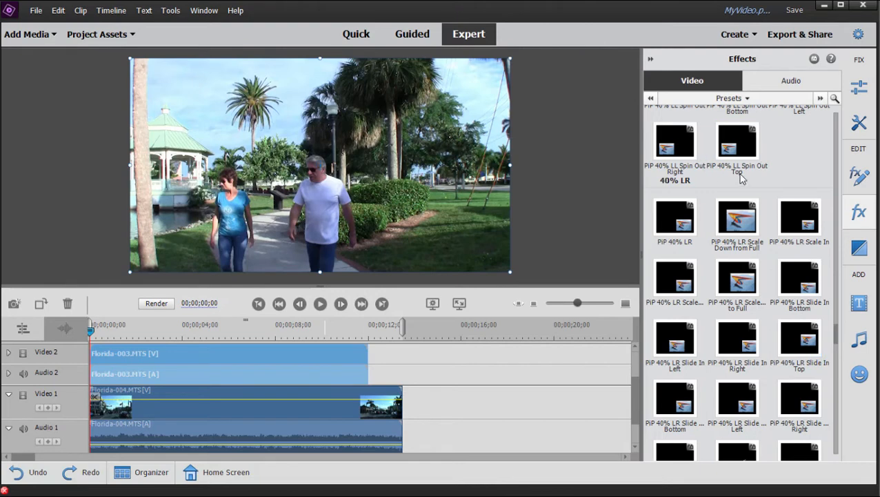
mouse_move(729, 142)
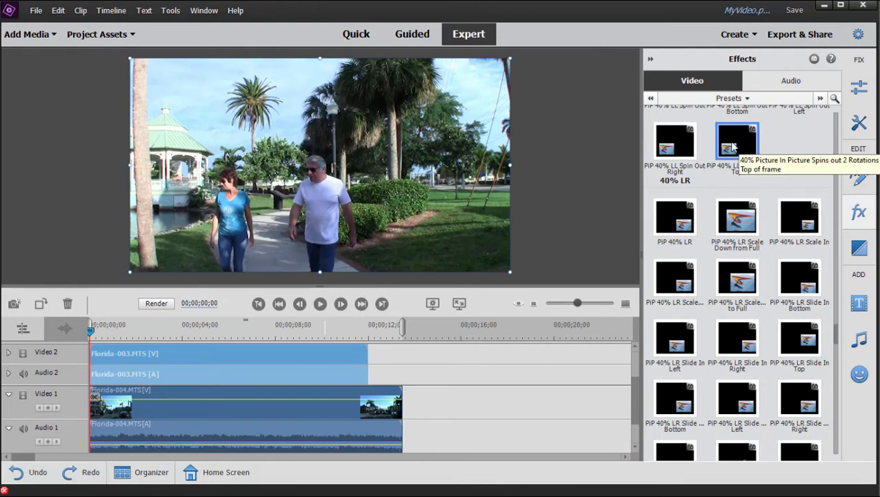
mouse_move(543, 254)
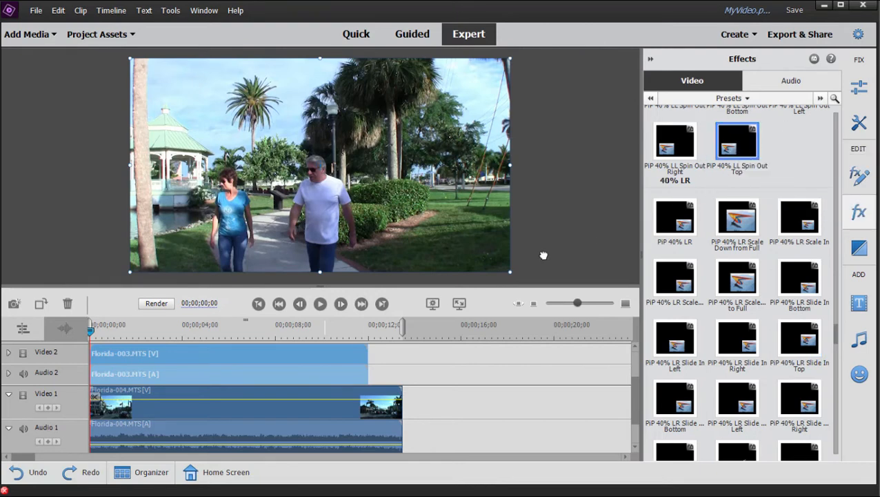
click(227, 352)
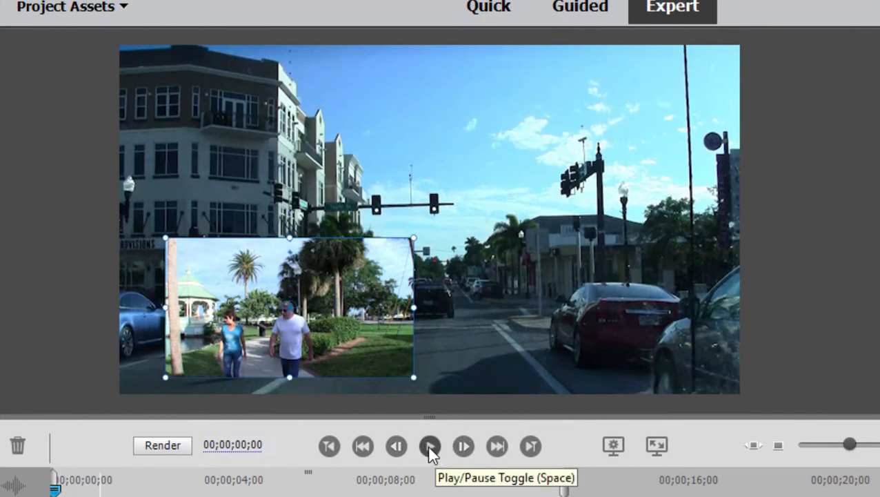
Play back the picture-in-picture spin-out of the couple over the street footage
click(431, 446)
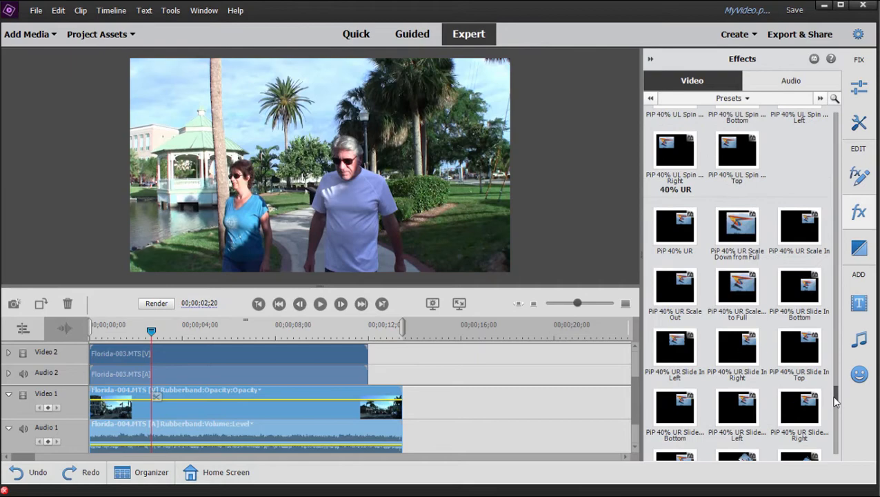
scroll(down, 3)
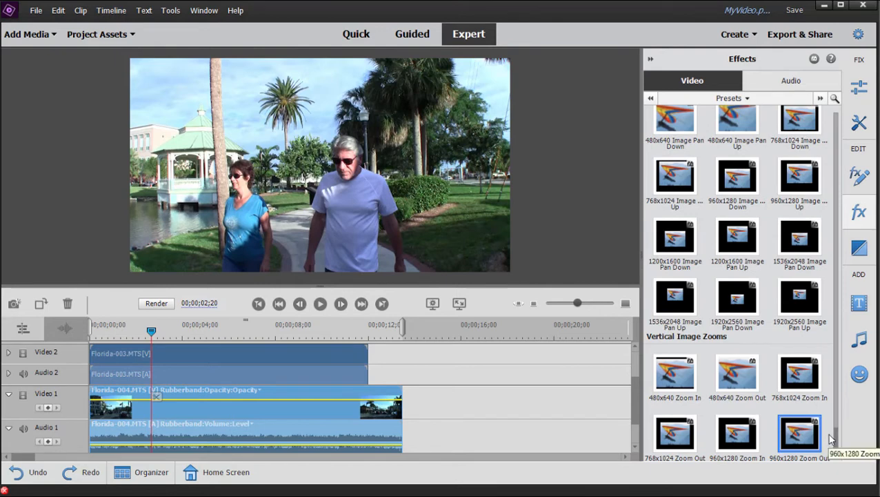
mouse_move(809, 427)
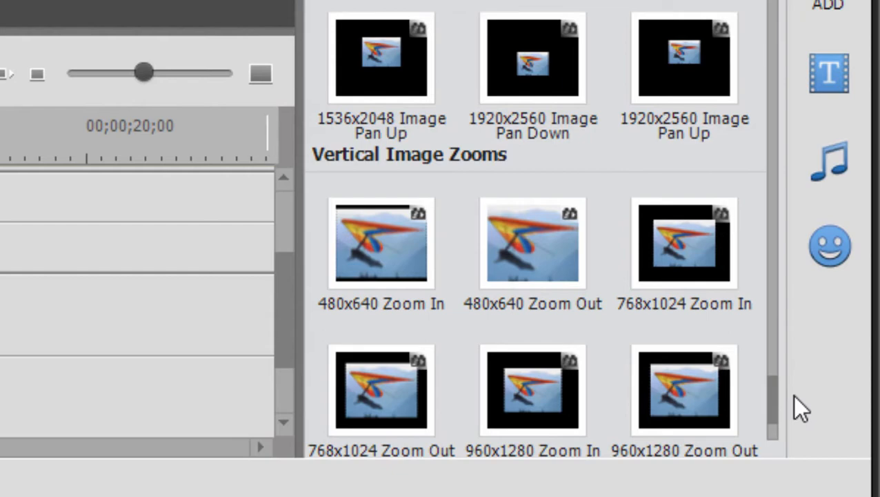
scroll(down, 3)
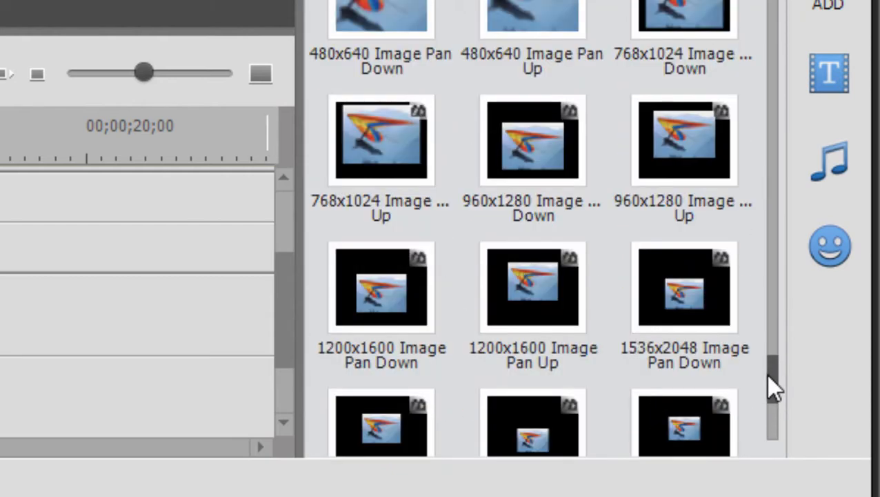
scroll(down, 3)
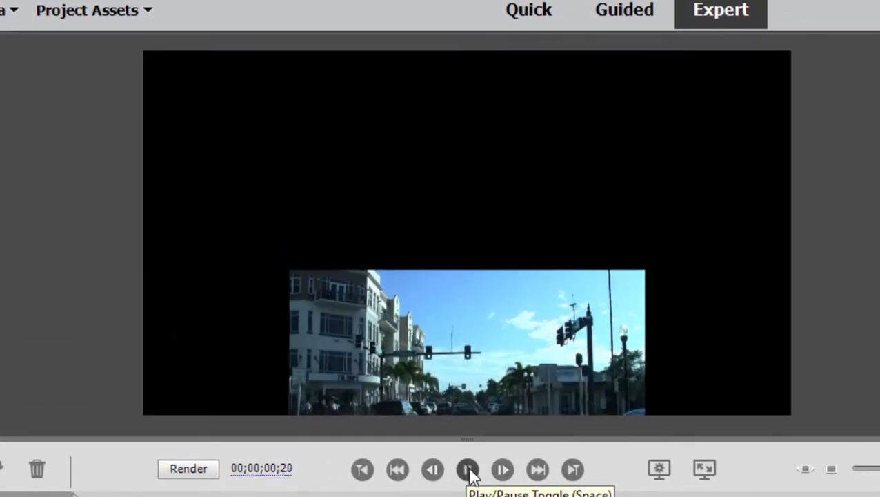
Preview the 768x1024 Zoom In animation on the Florida-004 street clip, playing and pausing
click(467, 469)
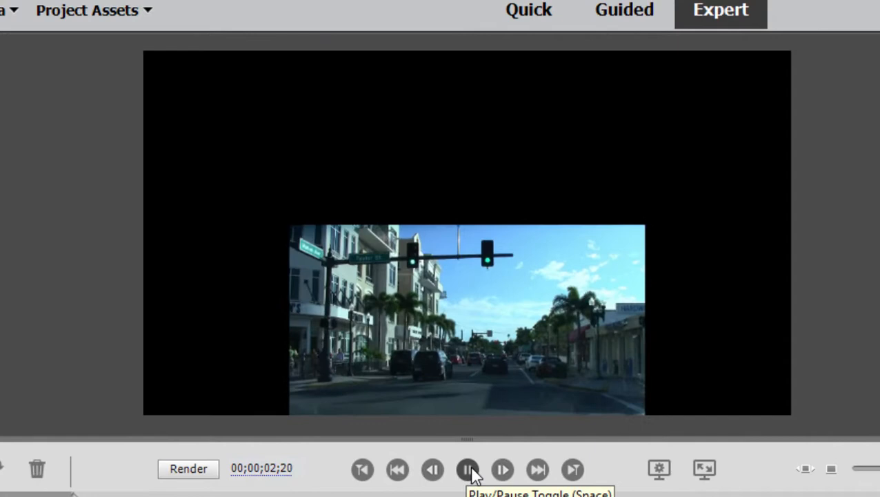
click(468, 469)
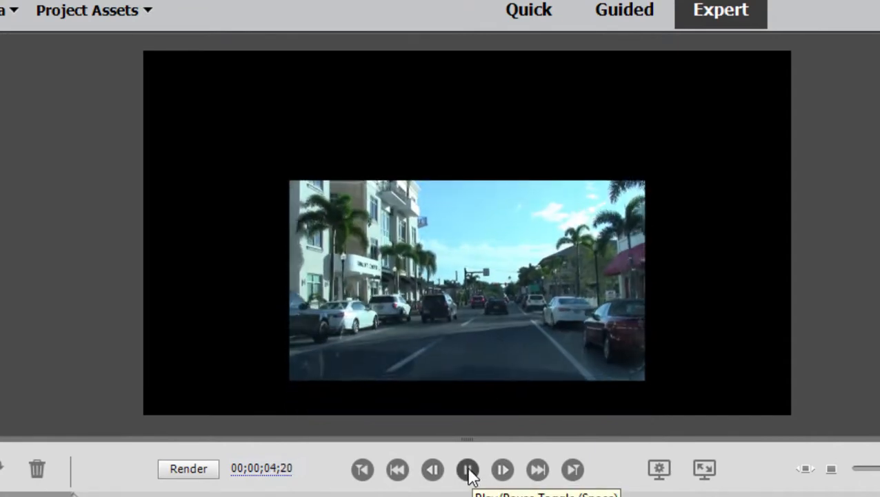
click(467, 469)
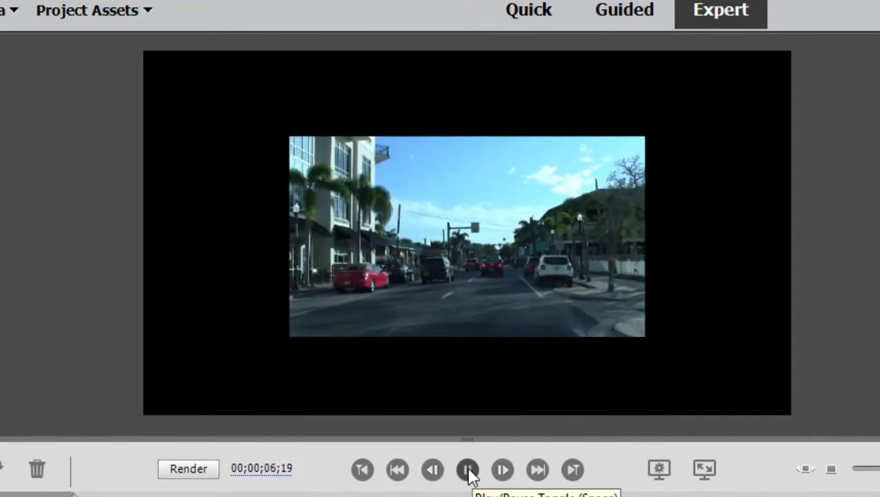
click(466, 469)
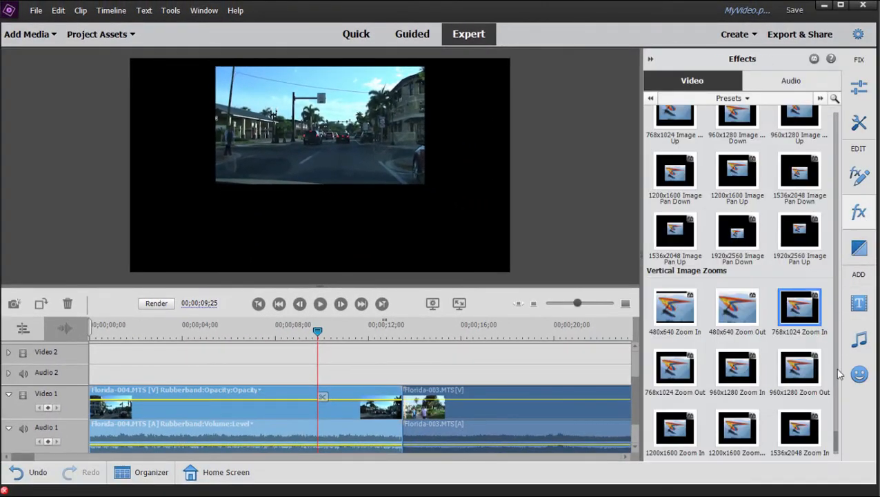
scroll(down, 3)
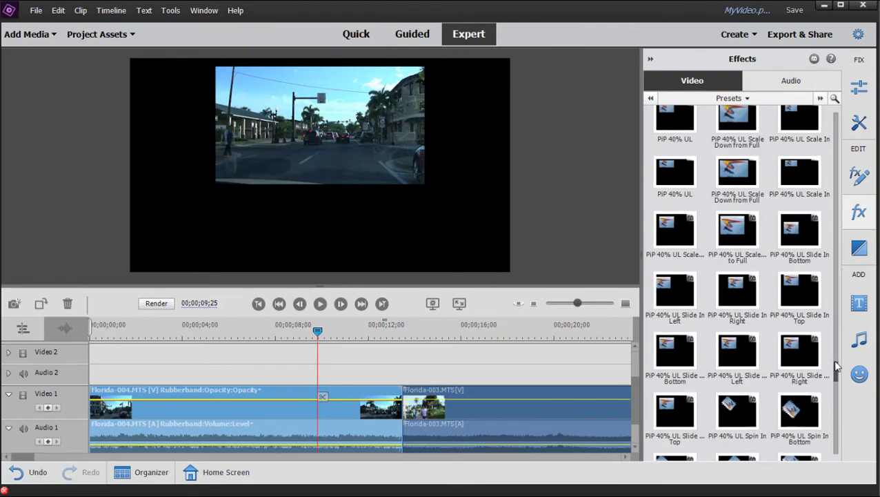
scroll(down, 3)
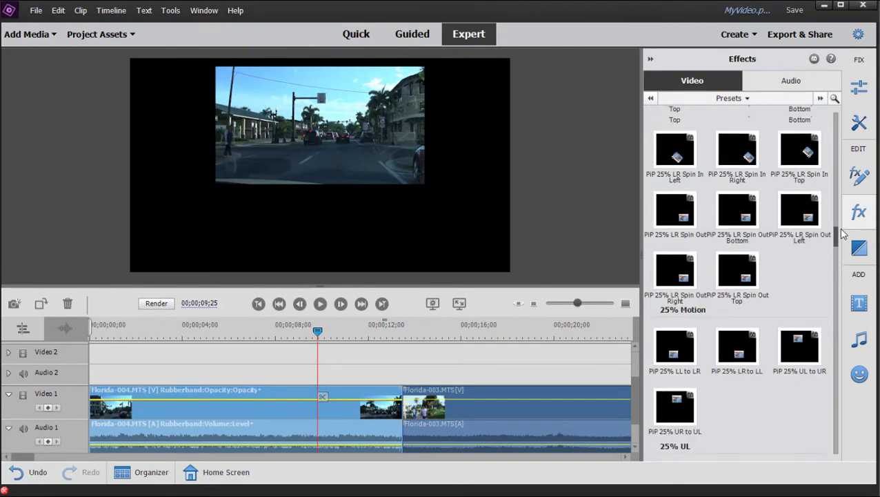
scroll(down, 3)
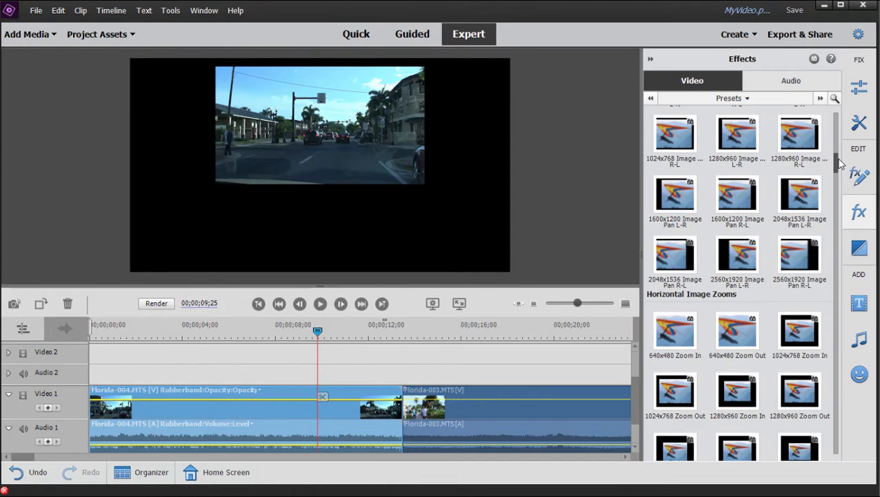
click(675, 254)
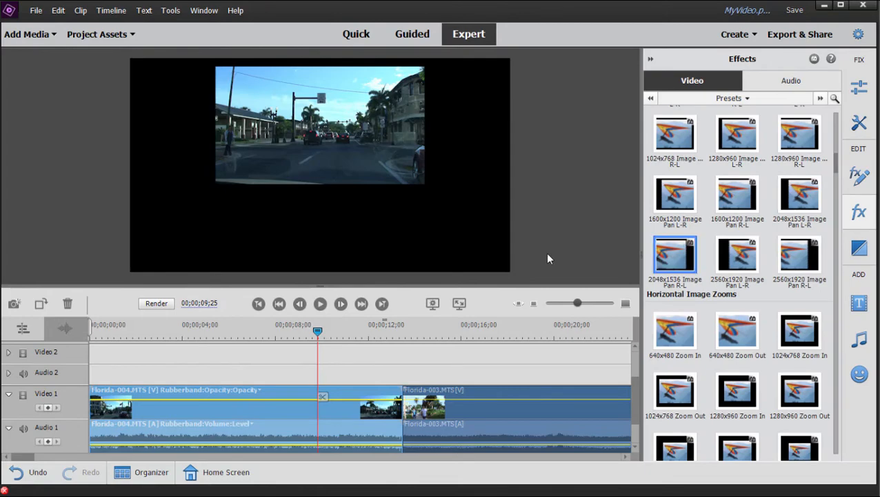